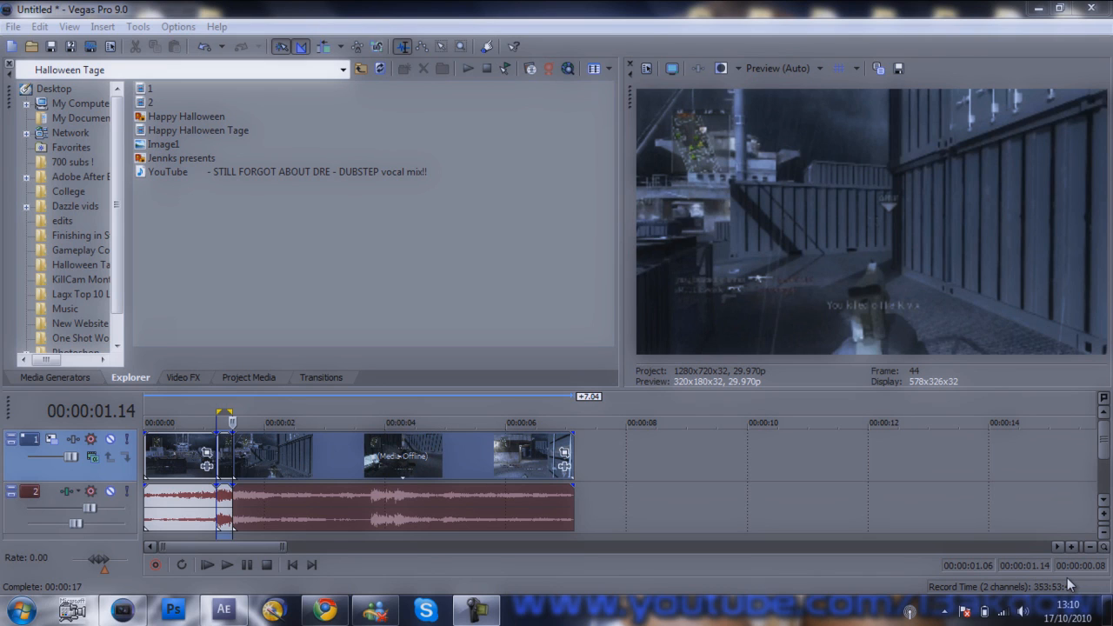
mouse_move(352, 289)
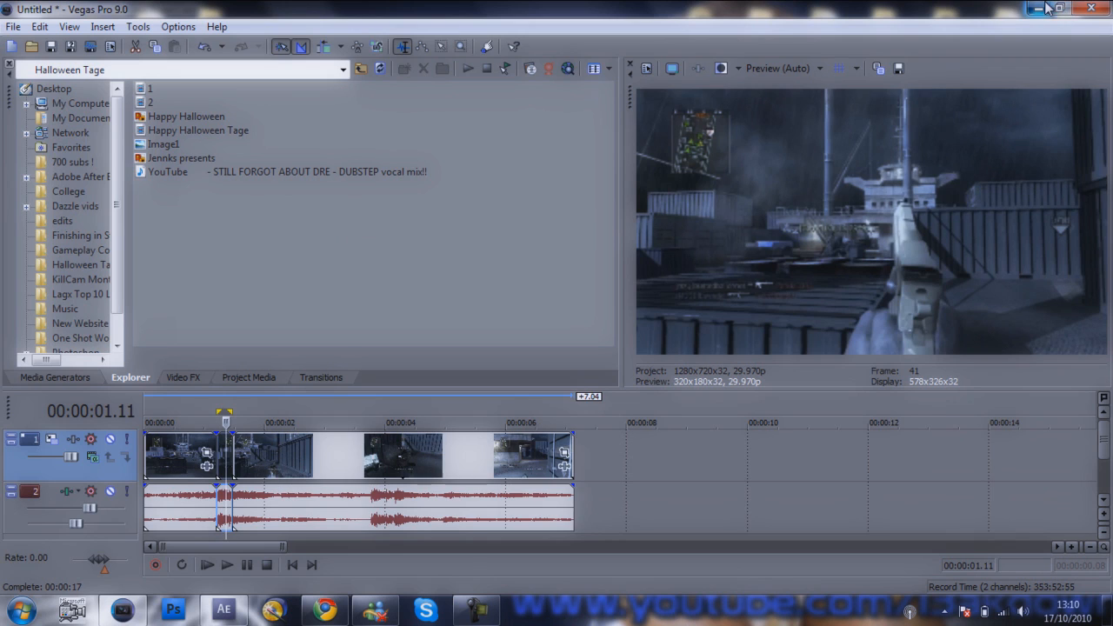
Import 1.wmv from the Desktop and create the 1280×720 composition Comp 1 from it.
click(223, 609)
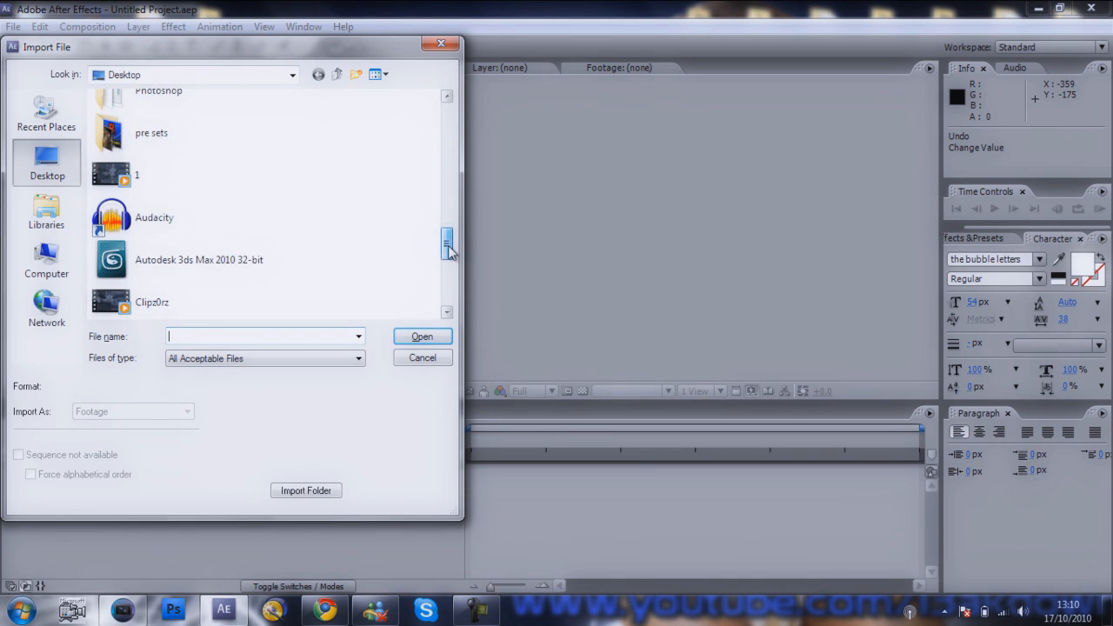
click(136, 174)
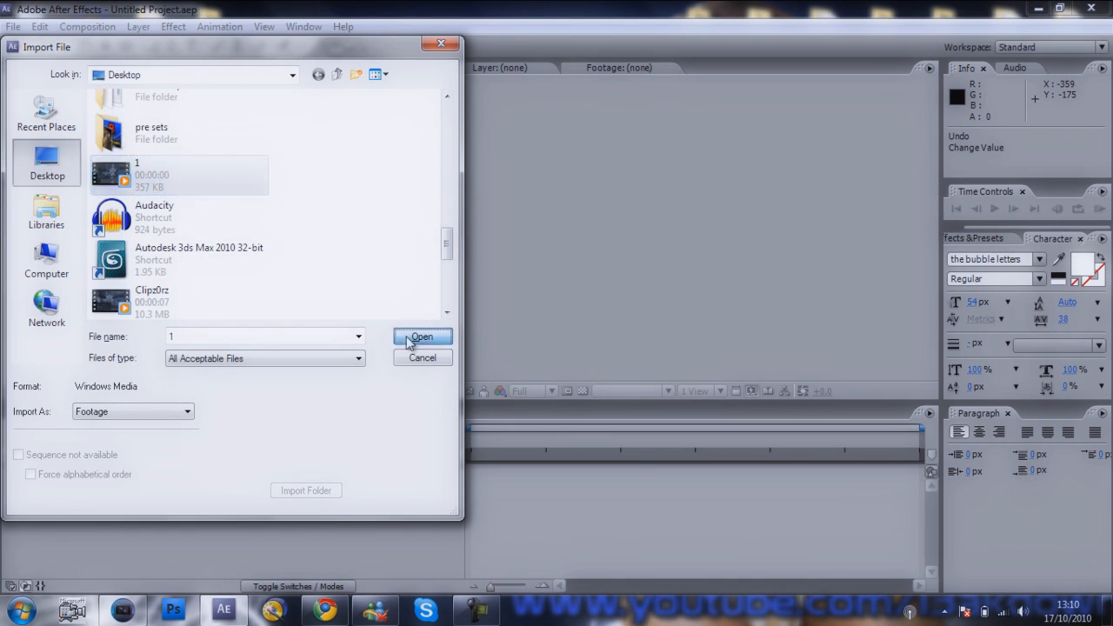
click(421, 338)
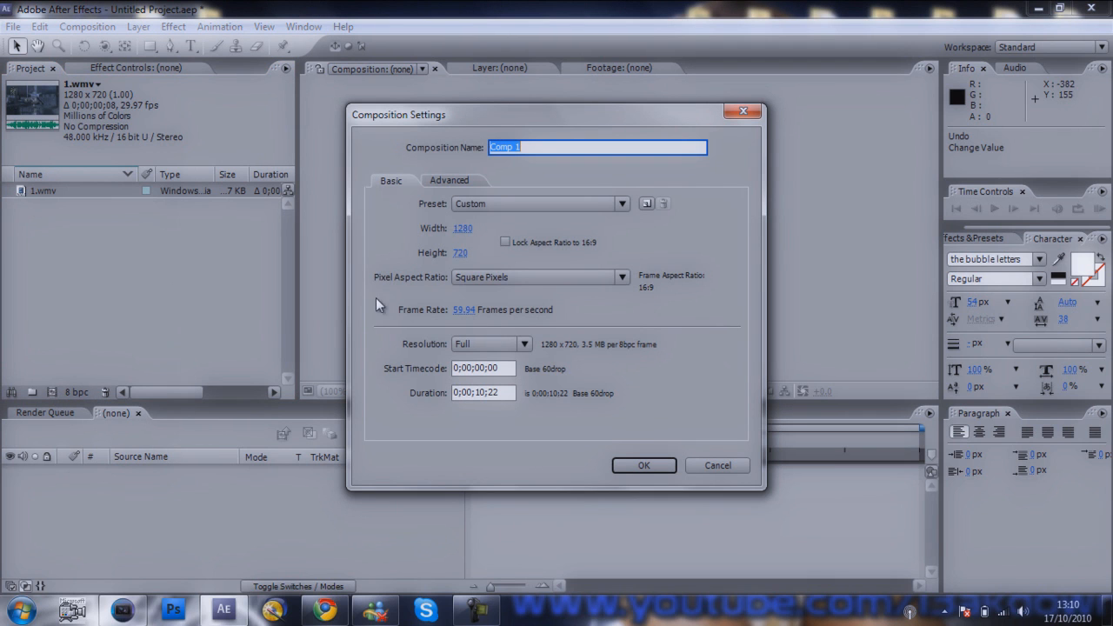
click(644, 466)
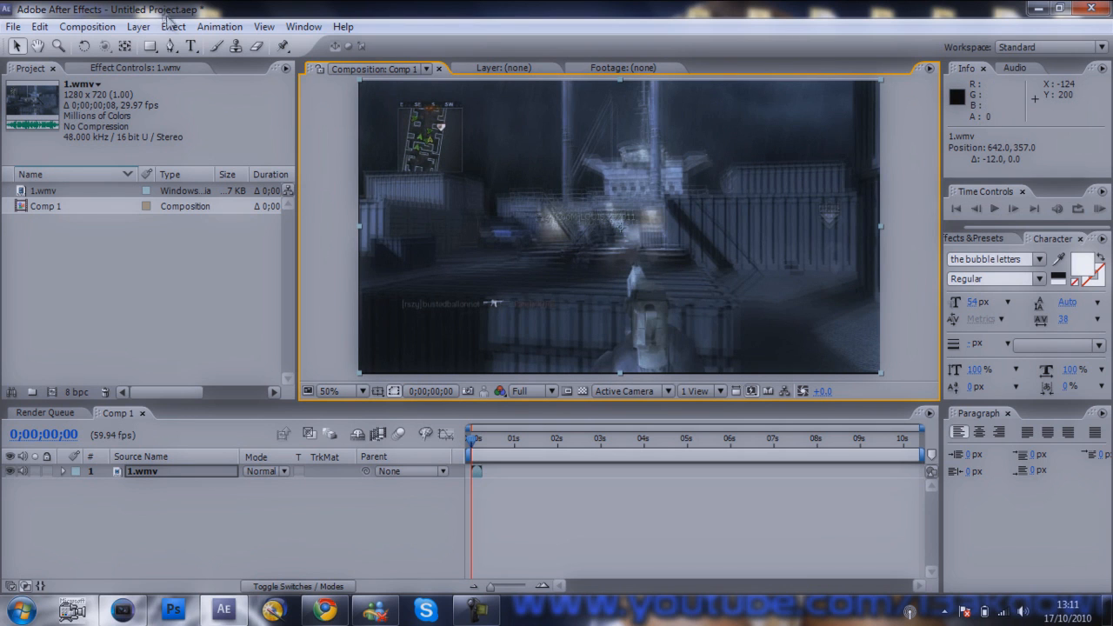
Apply Twixtor 4.5 to the clip at 3% speed with Smart Blend enabled.
click(174, 26)
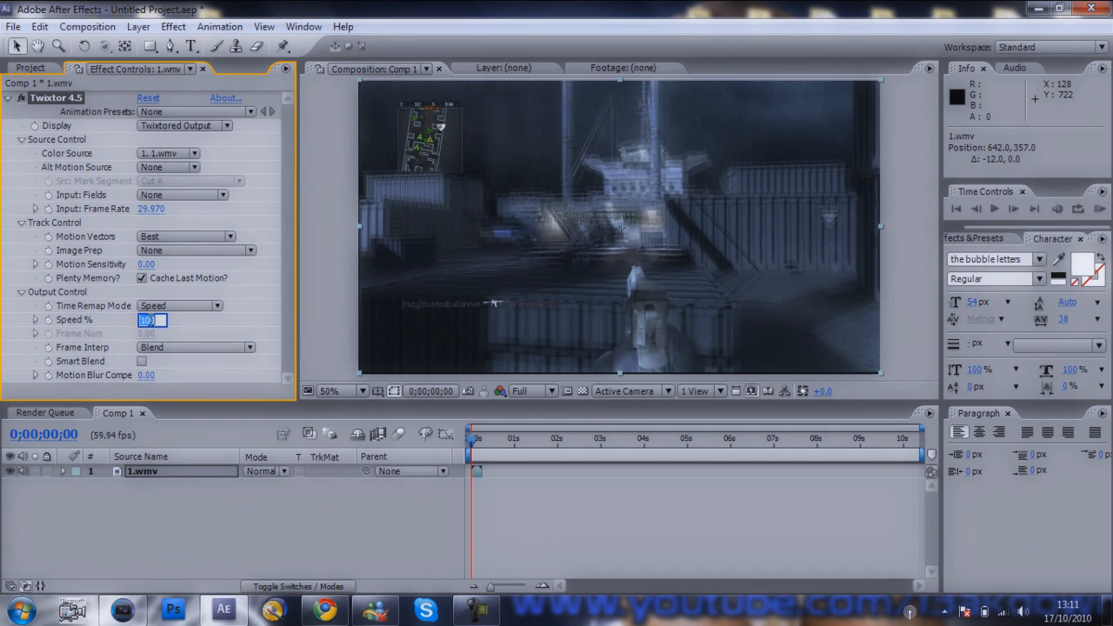
text(30)
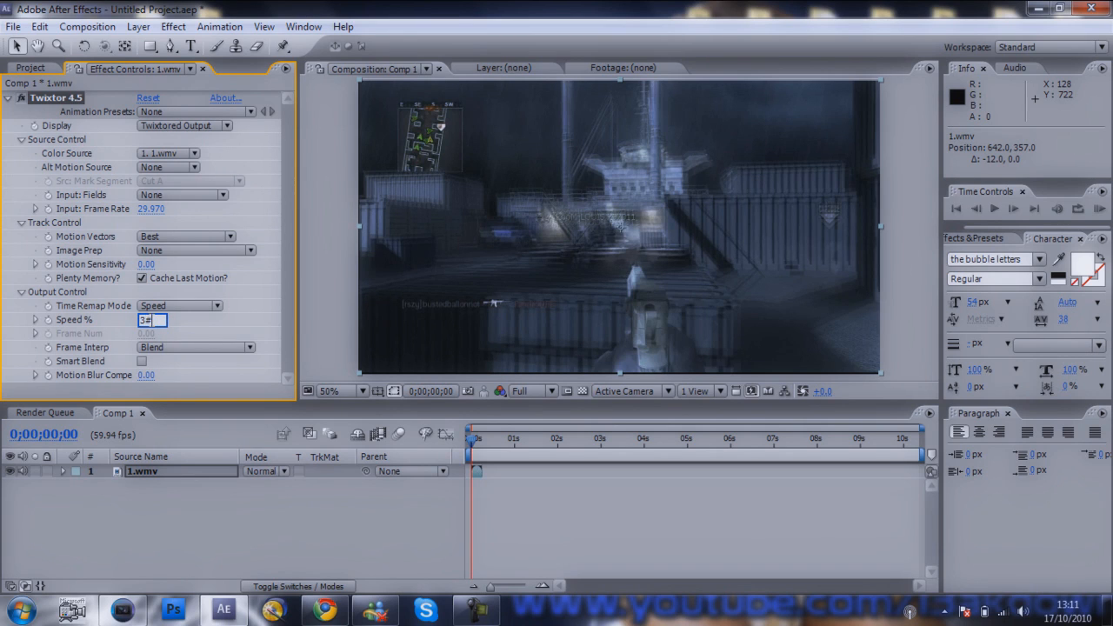
key(Return)
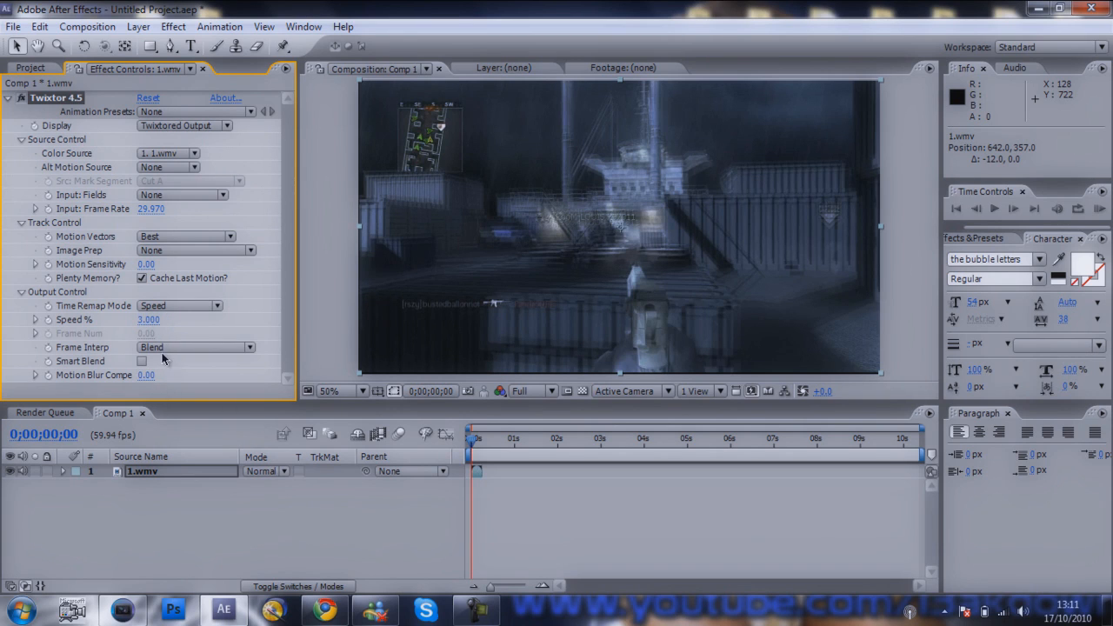
click(138, 26)
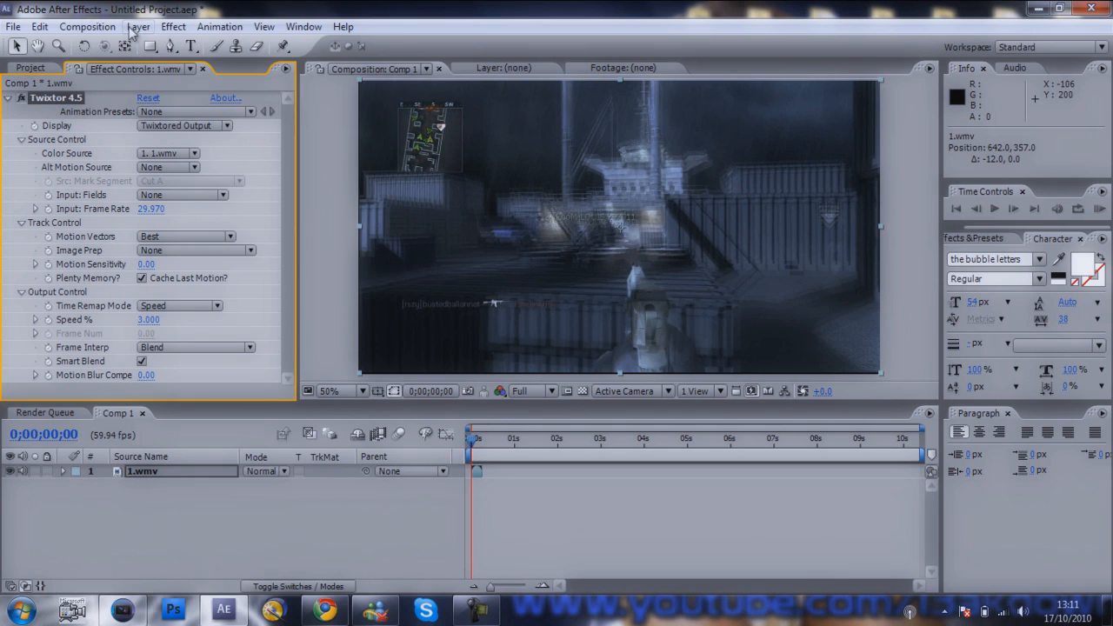
Enable Time Remapping on the clip layer and set viewer resolution to Quarter.
click(137, 26)
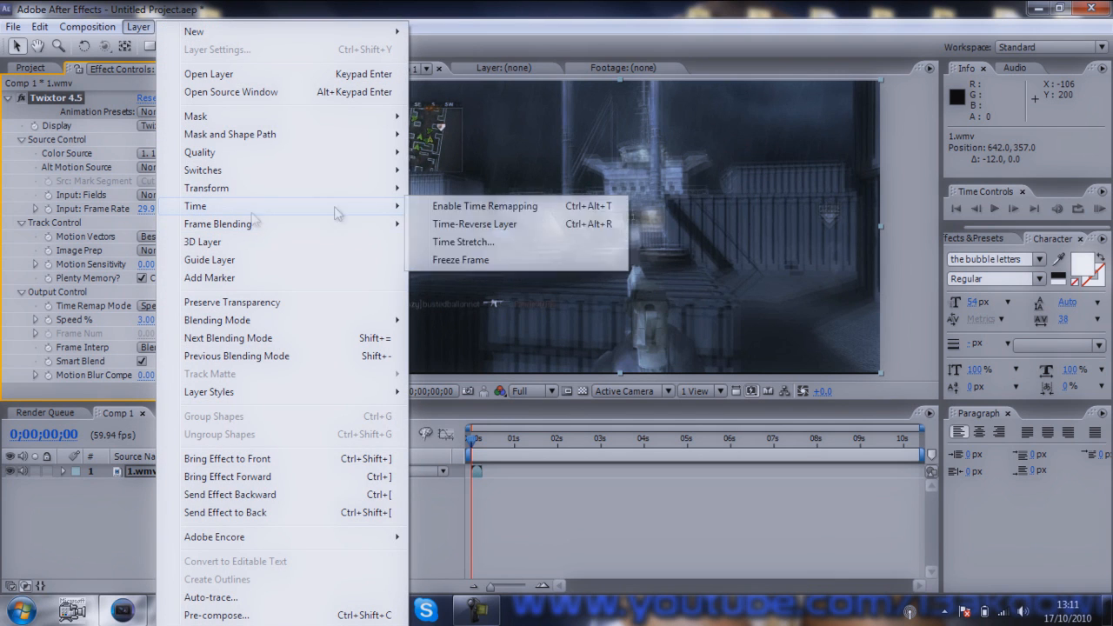
click(484, 206)
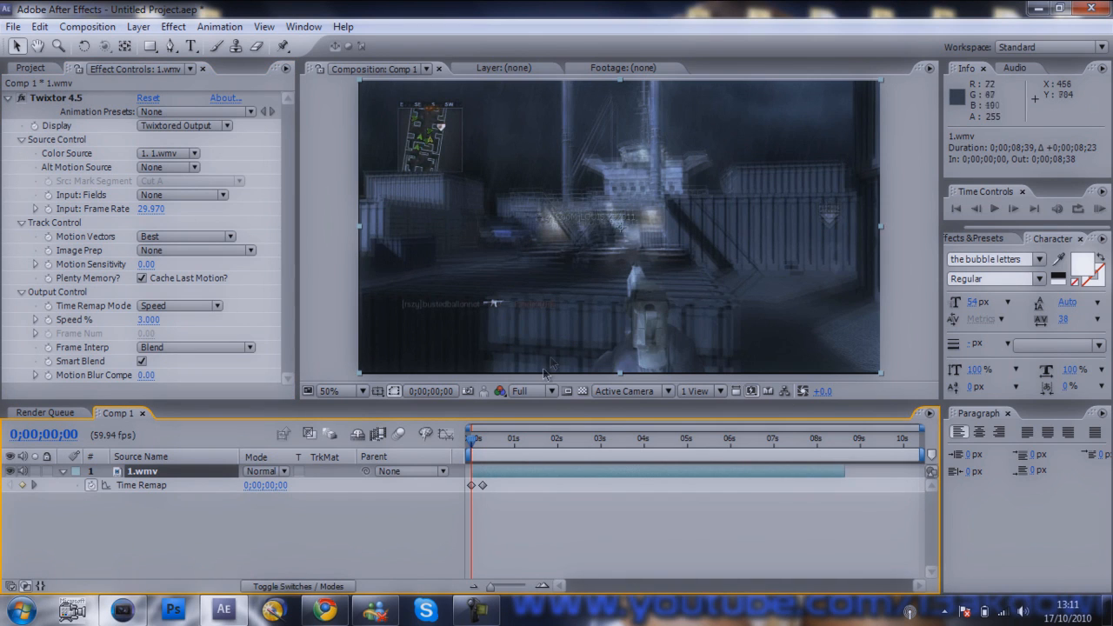
click(529, 390)
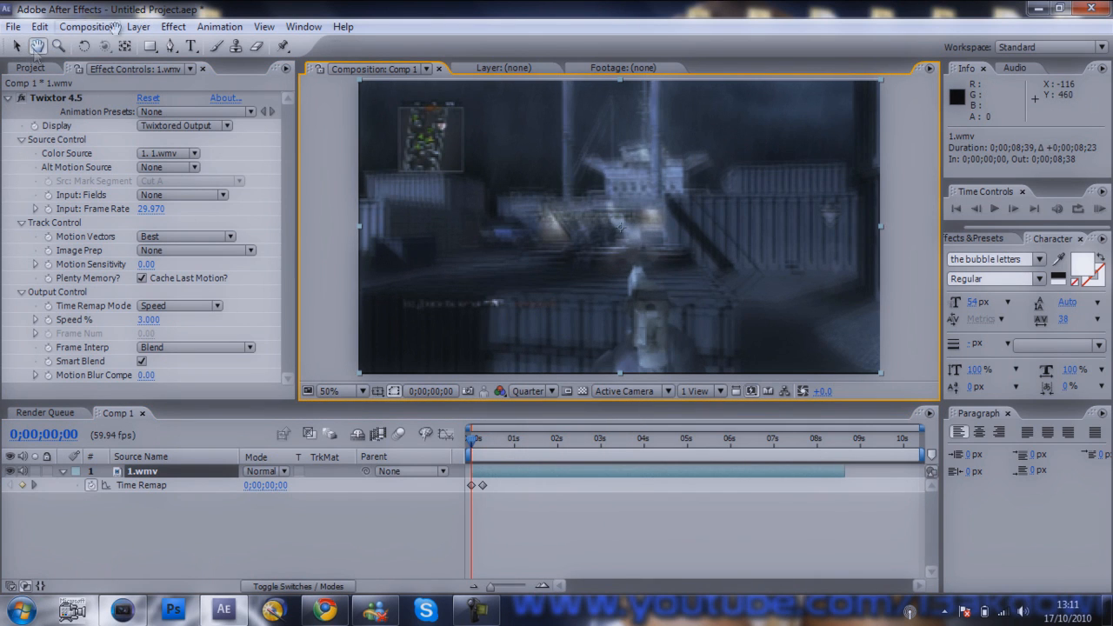
click(329, 389)
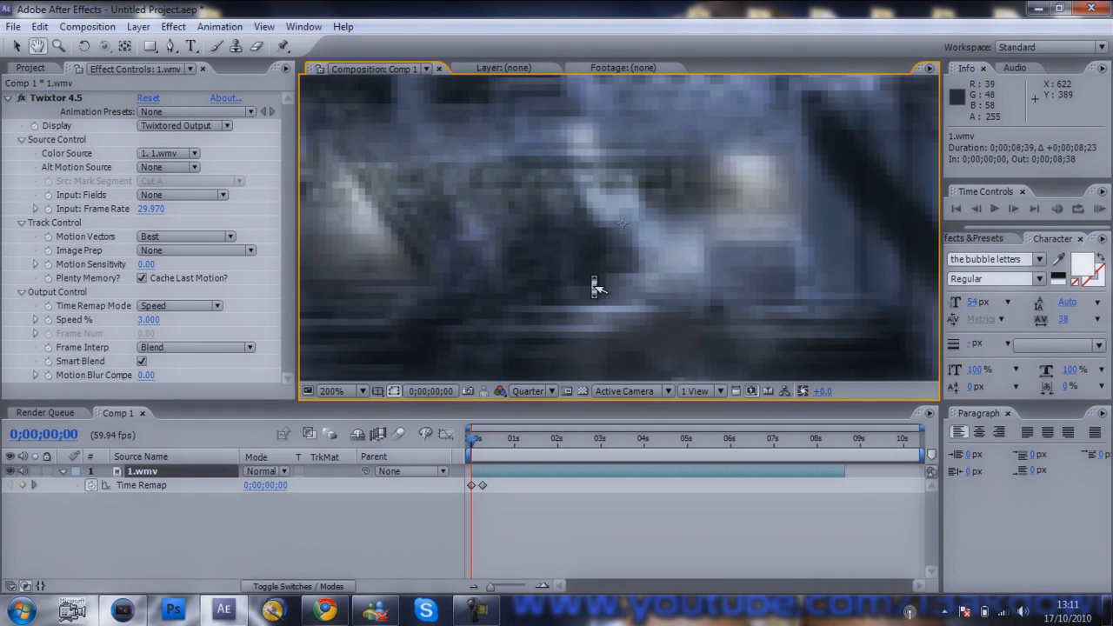
click(330, 390)
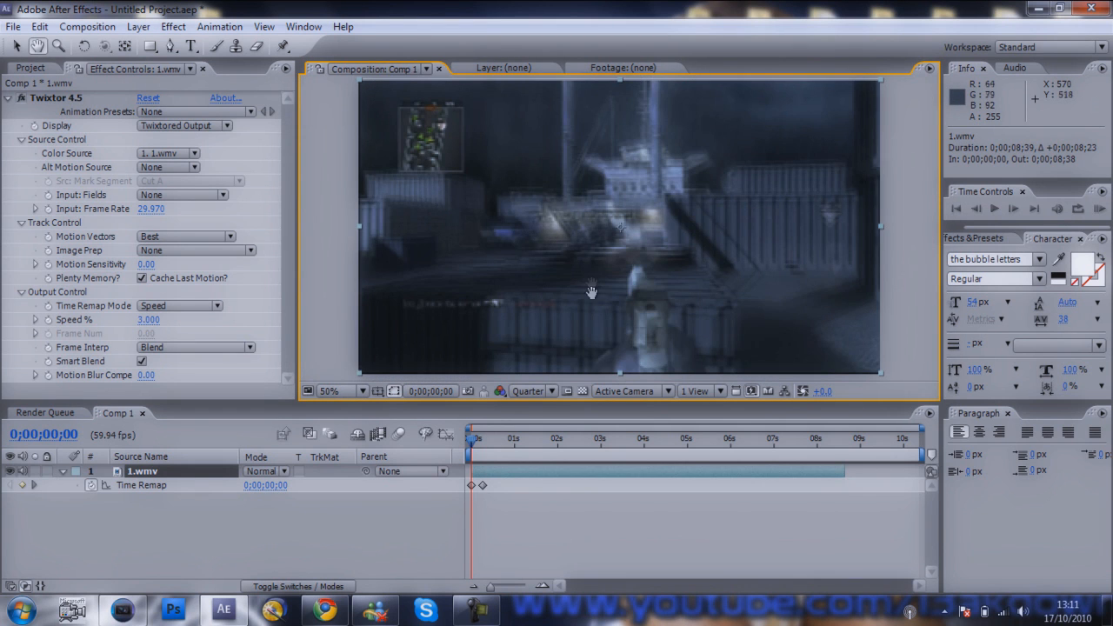
click(328, 390)
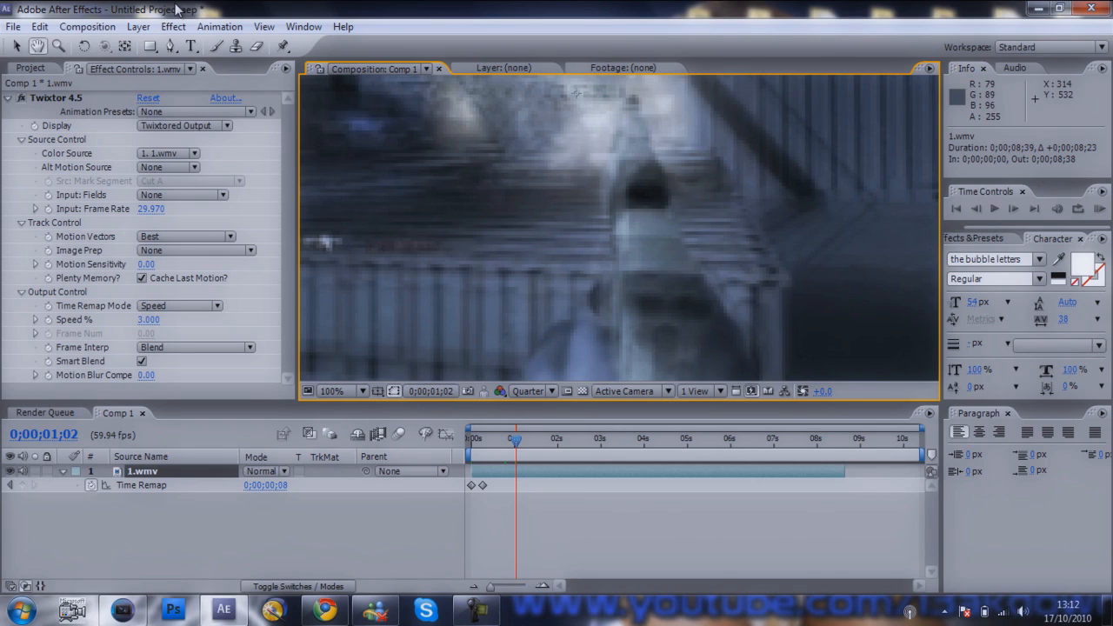
Apply Video Copilot Optical Flares to the Lwmv layer, rendering over original footage, flare centred on the pistol.
click(172, 26)
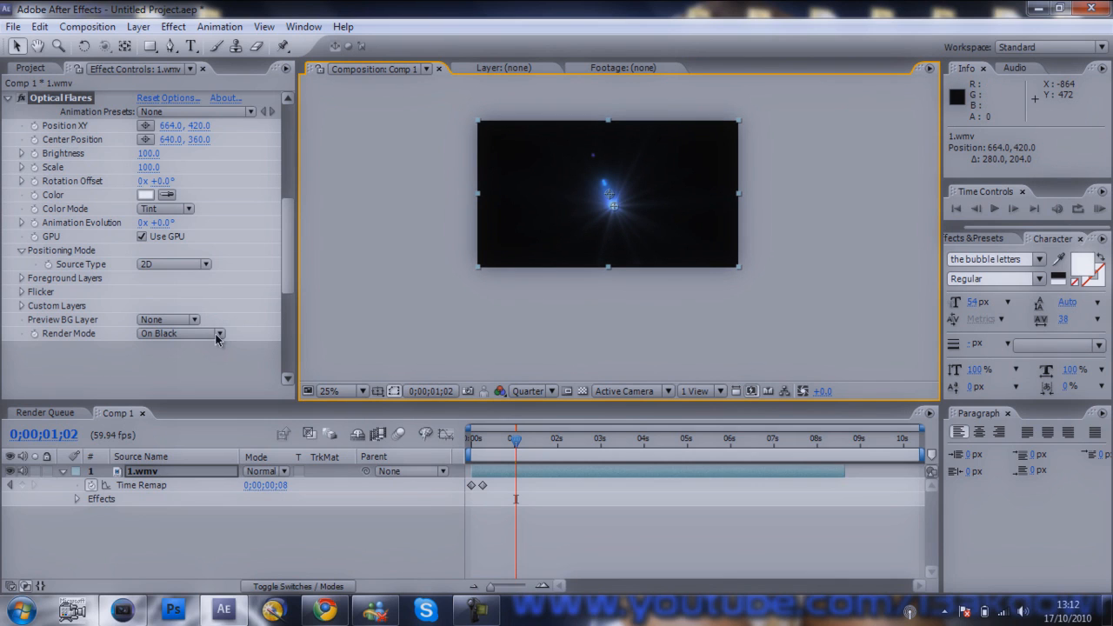
click(219, 334)
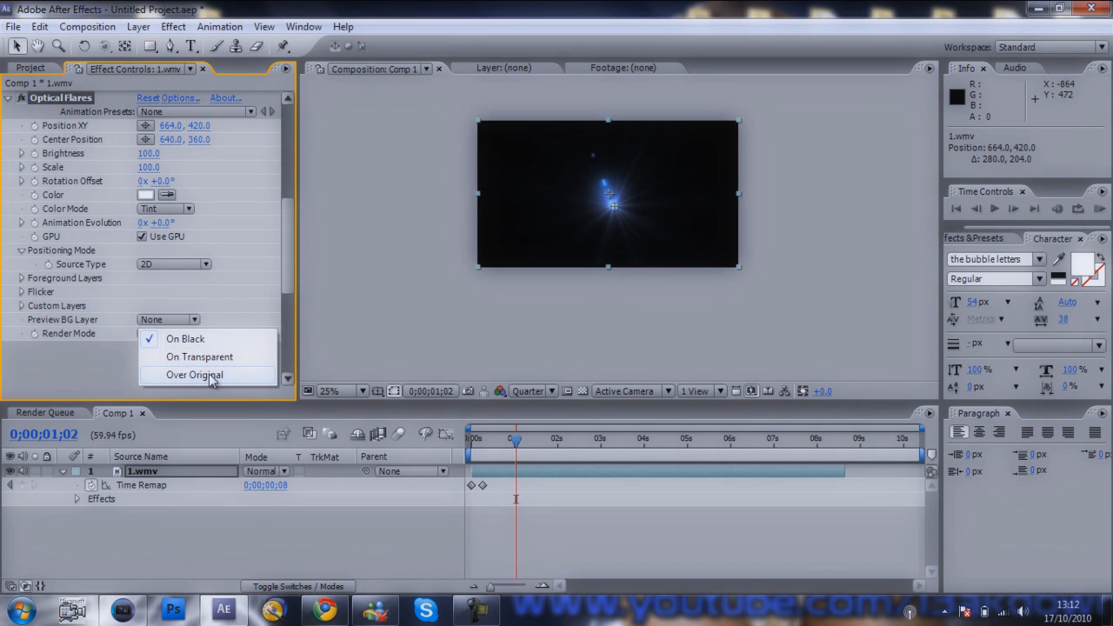
click(195, 374)
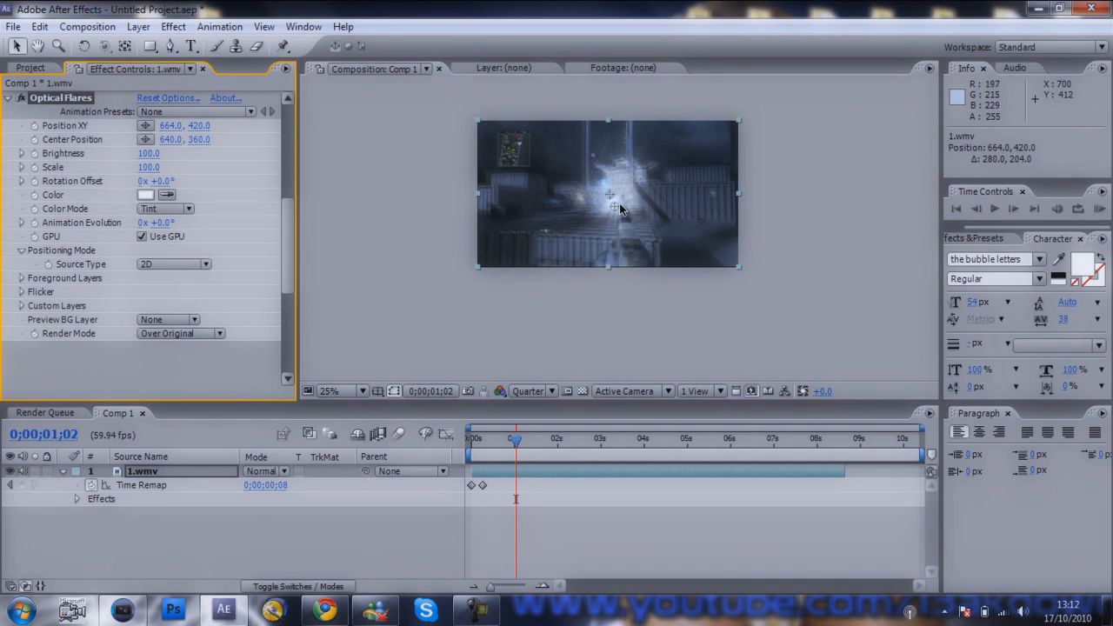
drag(612, 205, 623, 195)
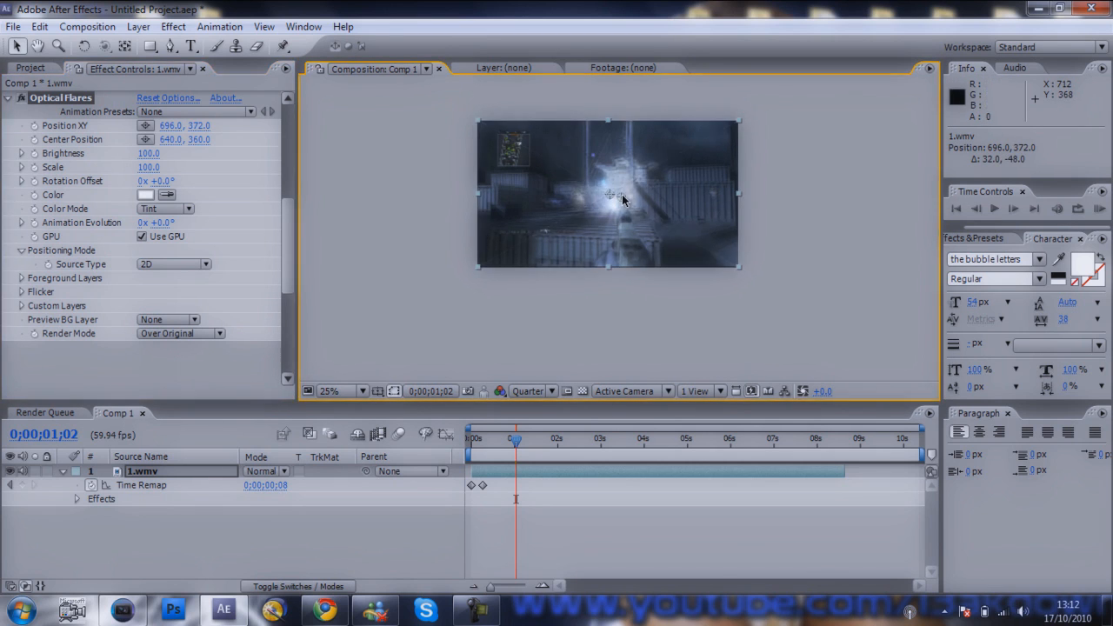
click(329, 389)
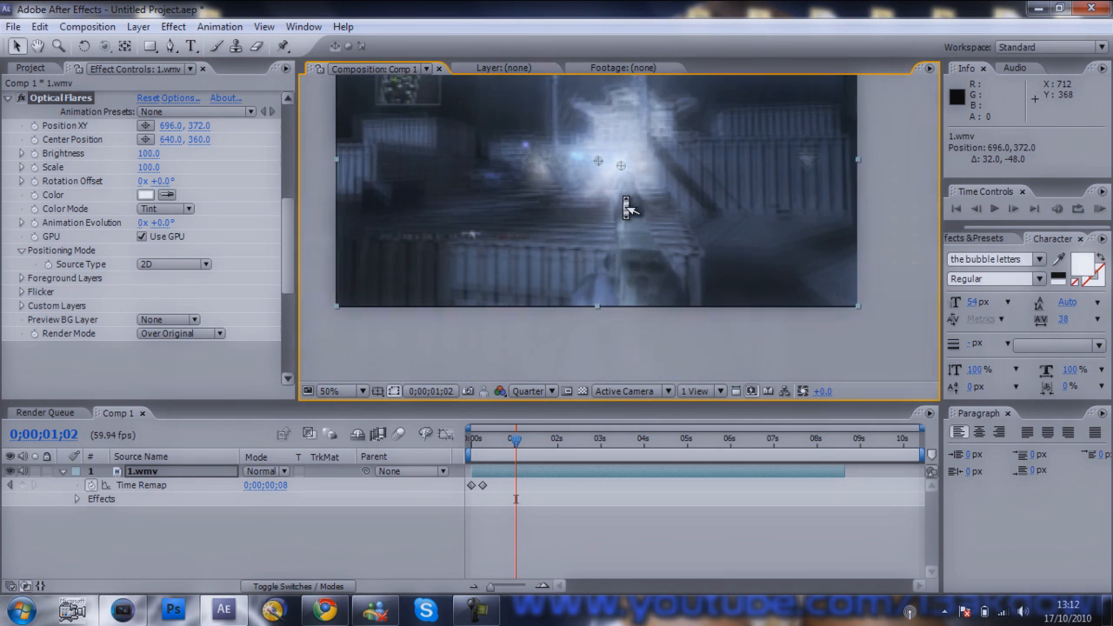
click(341, 390)
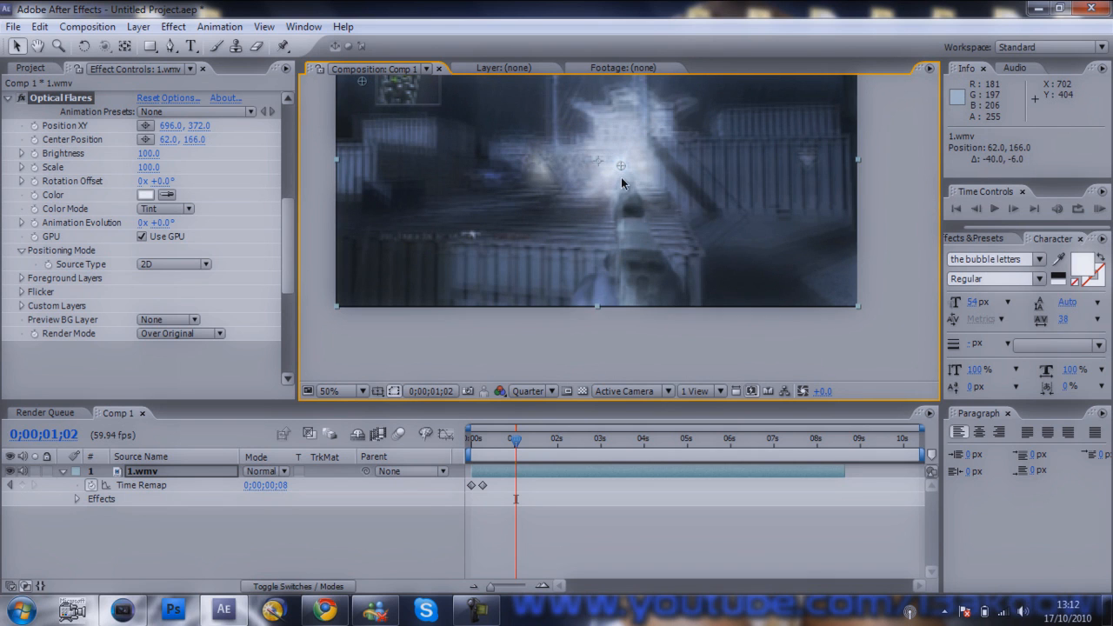
mouse_move(622, 174)
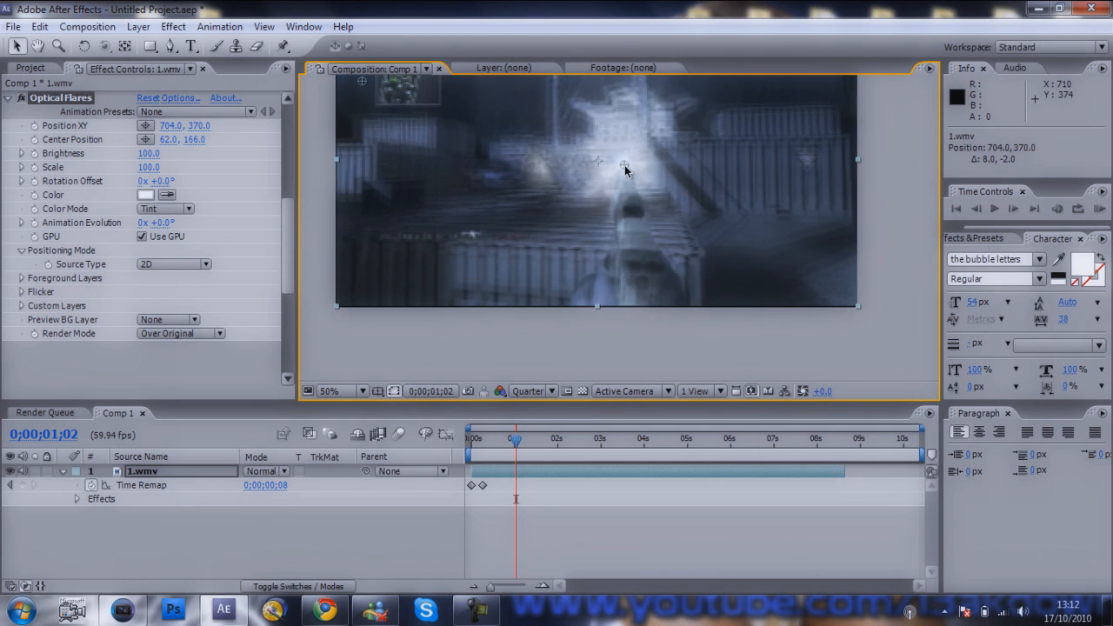
click(329, 389)
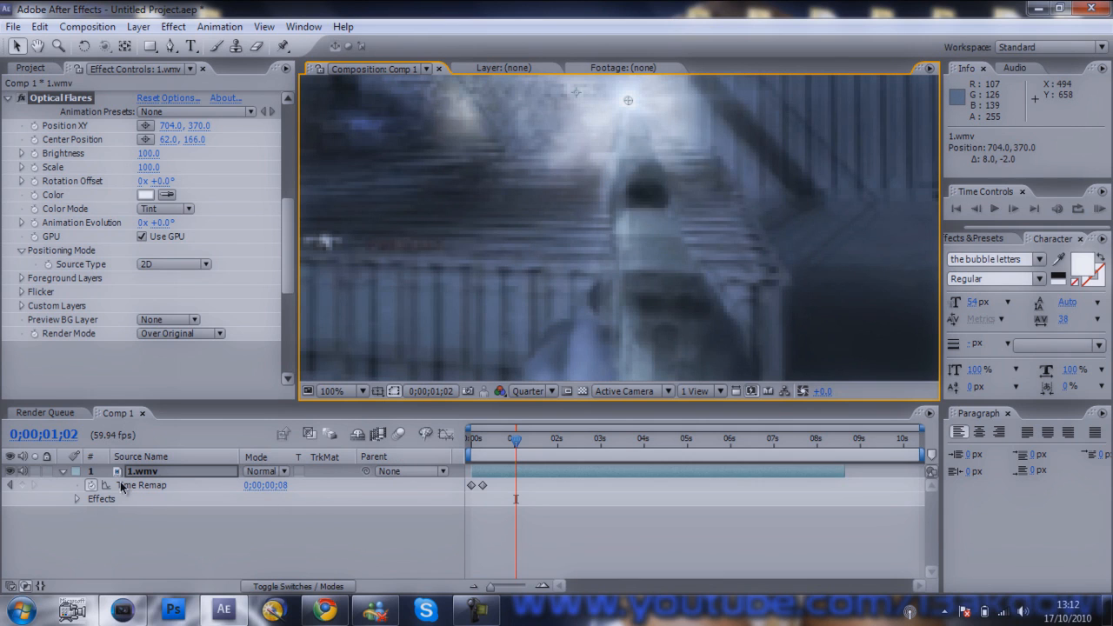
Enable the Position XY stopwatch and keyframe the flare onto the pistol over the first frames.
click(77, 497)
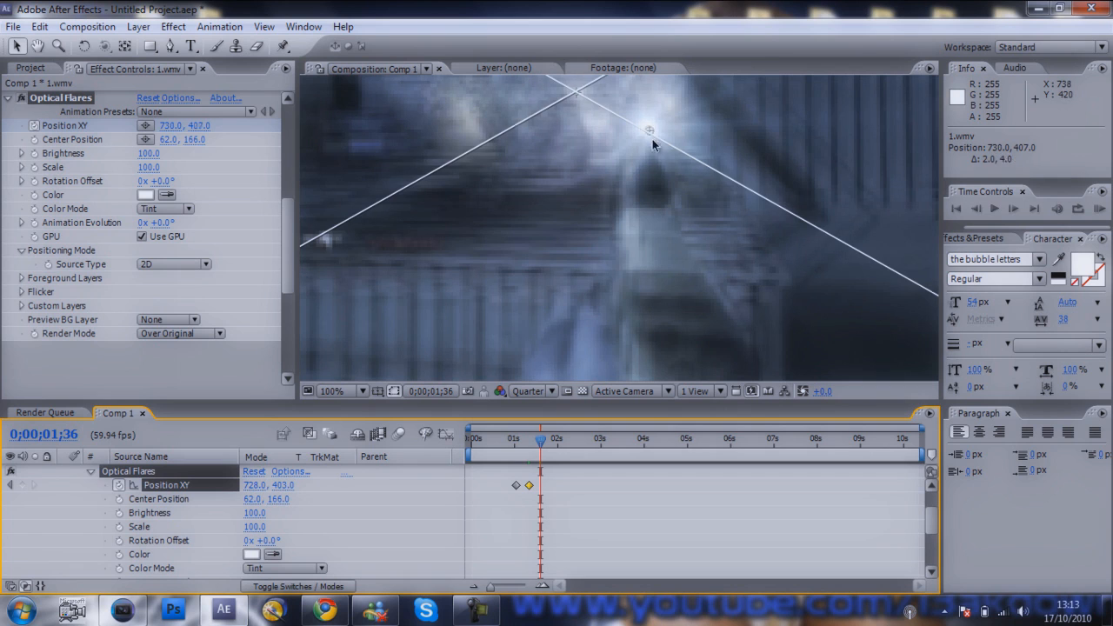
drag(652, 130, 659, 162)
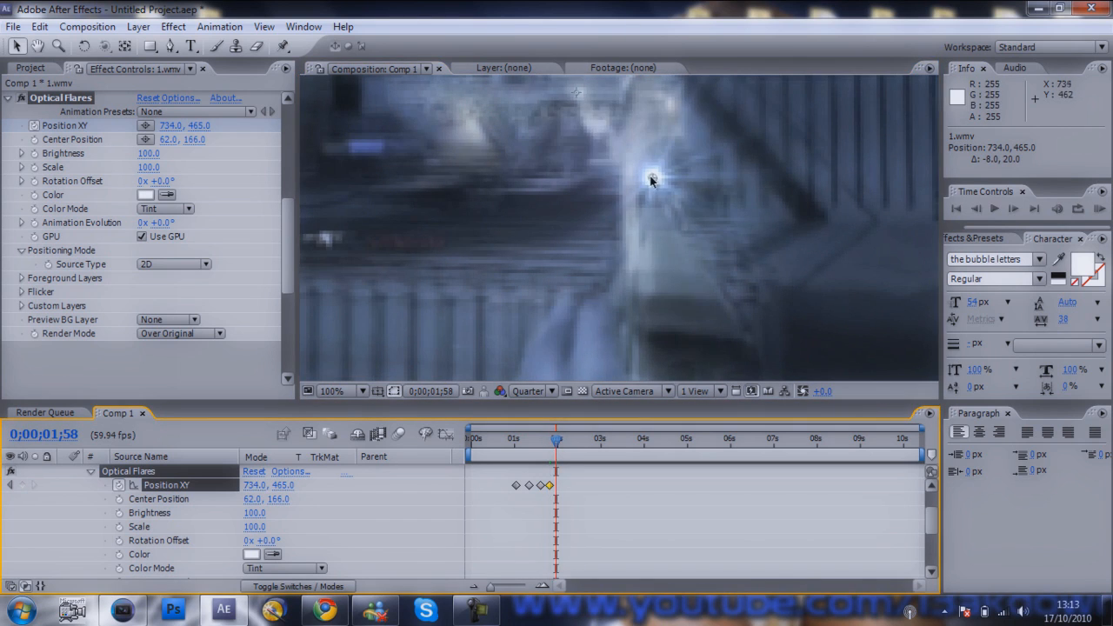
drag(650, 179, 646, 205)
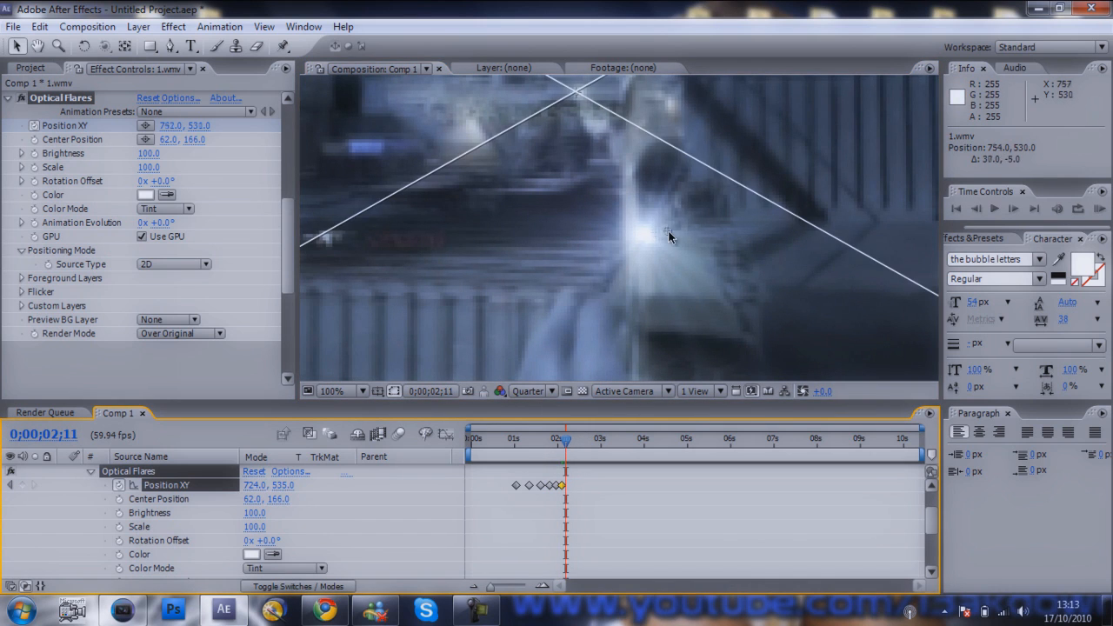
drag(669, 235, 680, 229)
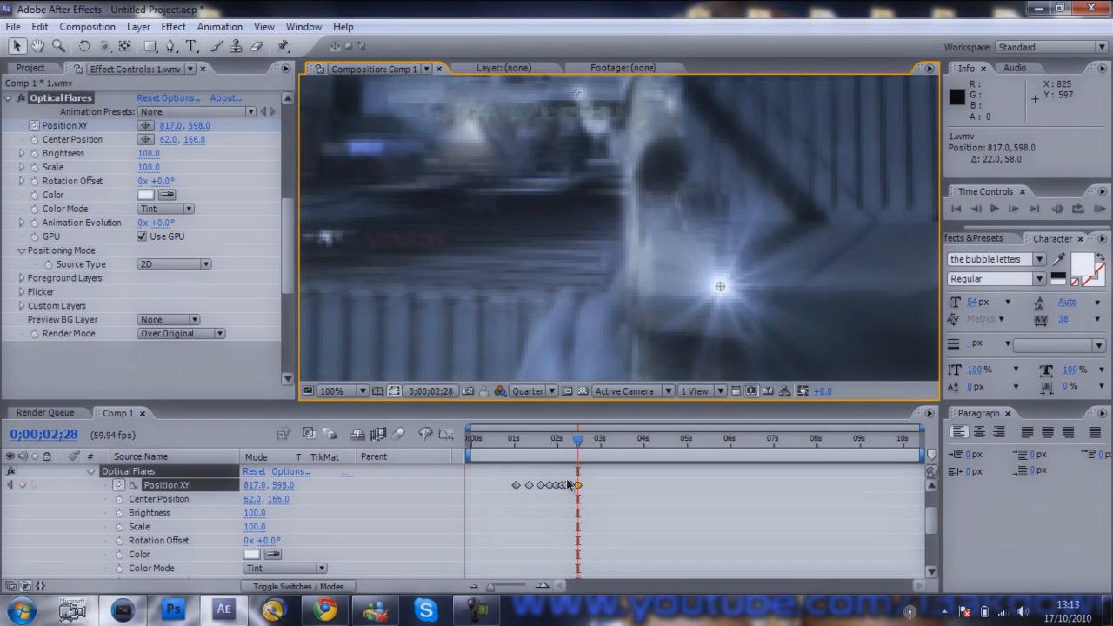
drag(578, 446, 581, 445)
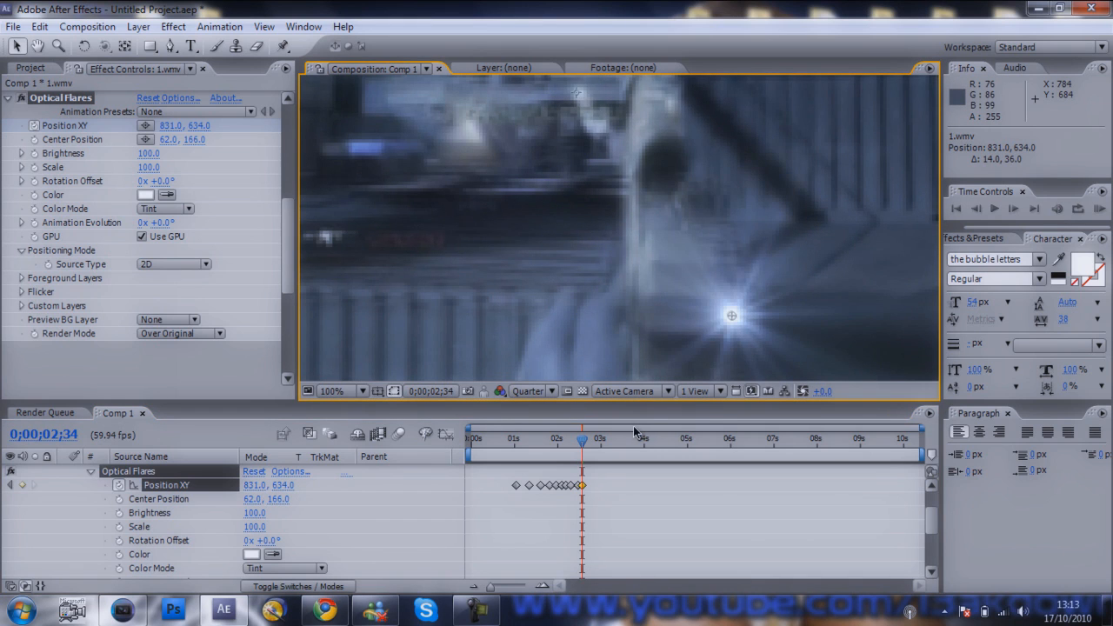
click(585, 444)
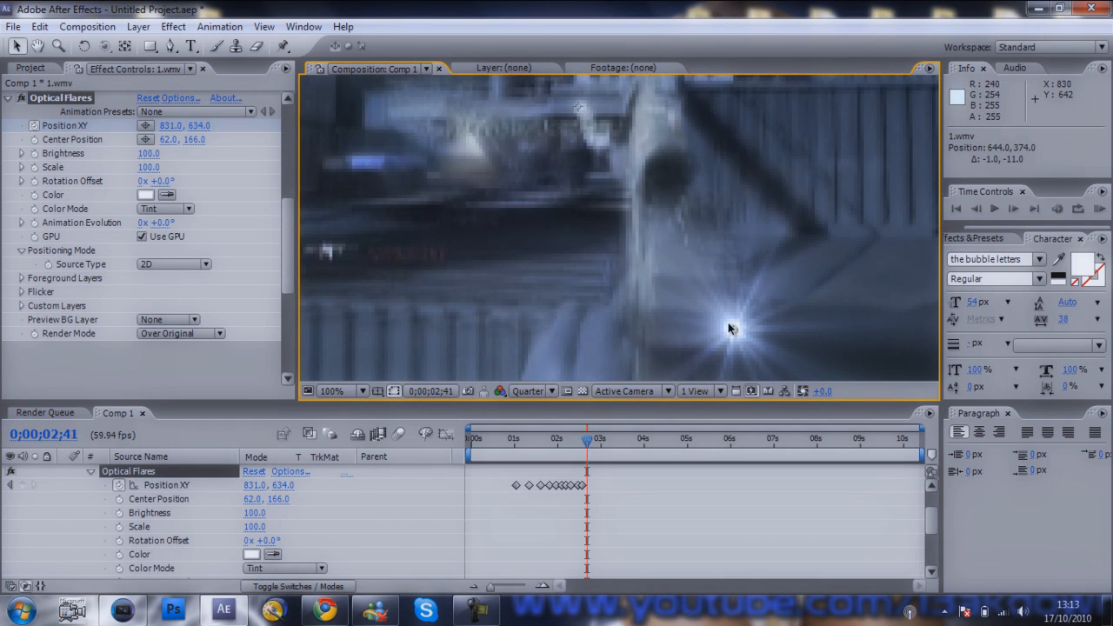
Step to later frames and keyframe the flare to keep following the pistol.
drag(730, 329, 734, 341)
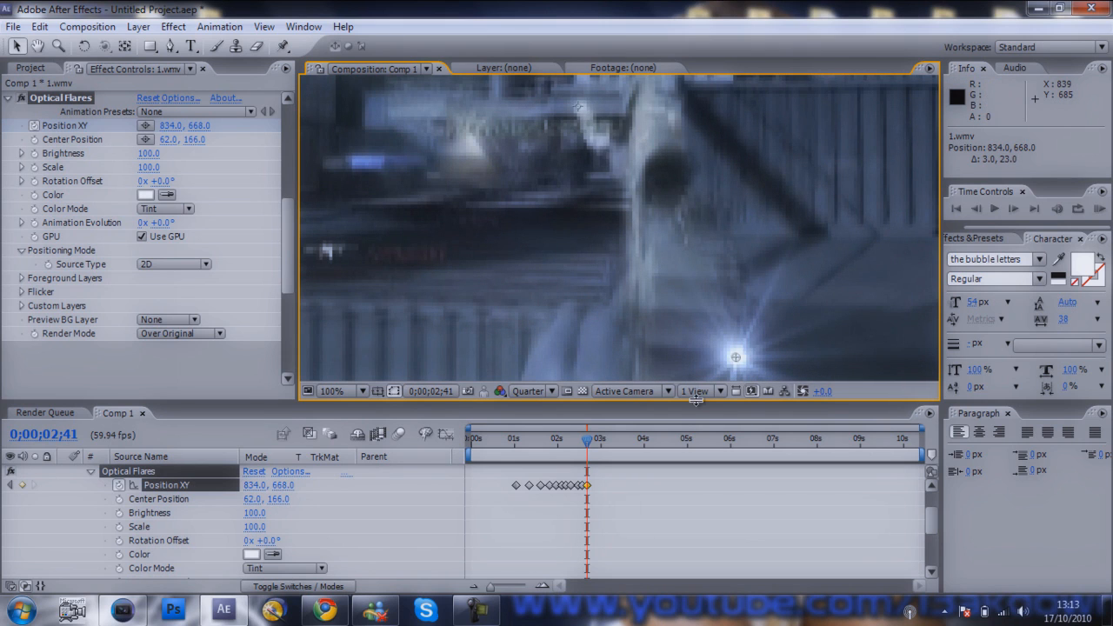
drag(734, 358, 739, 356)
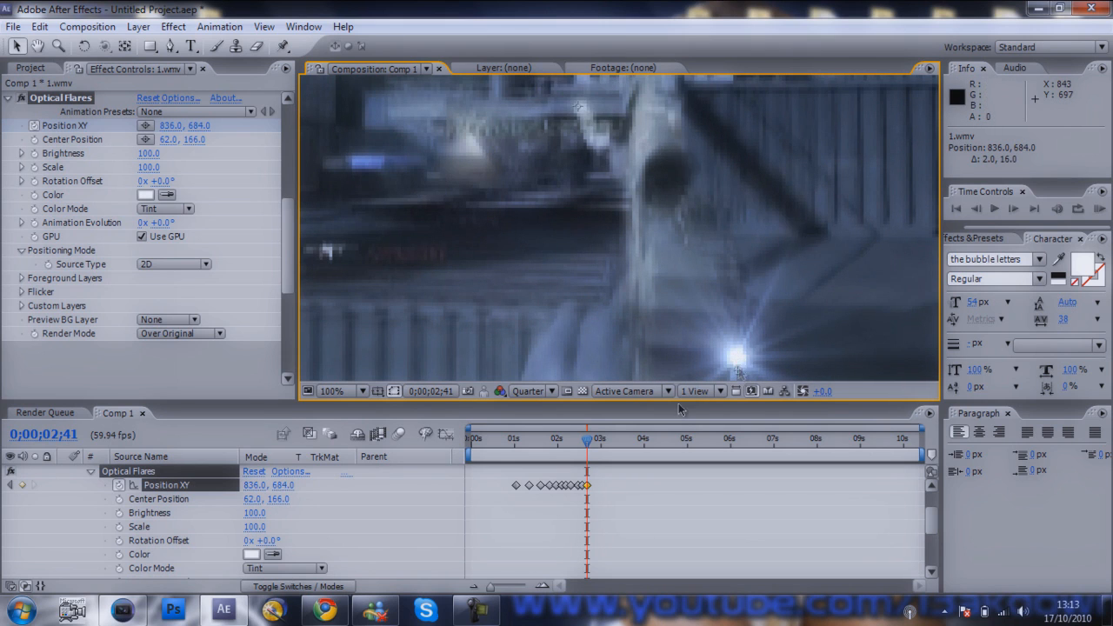
click(591, 445)
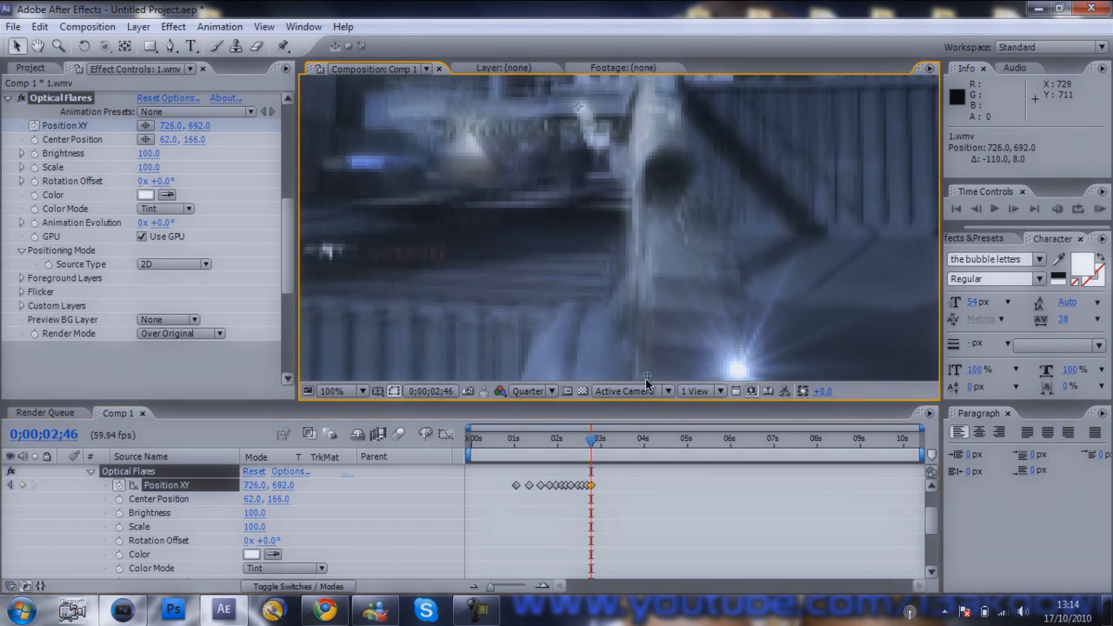
drag(591, 439, 599, 439)
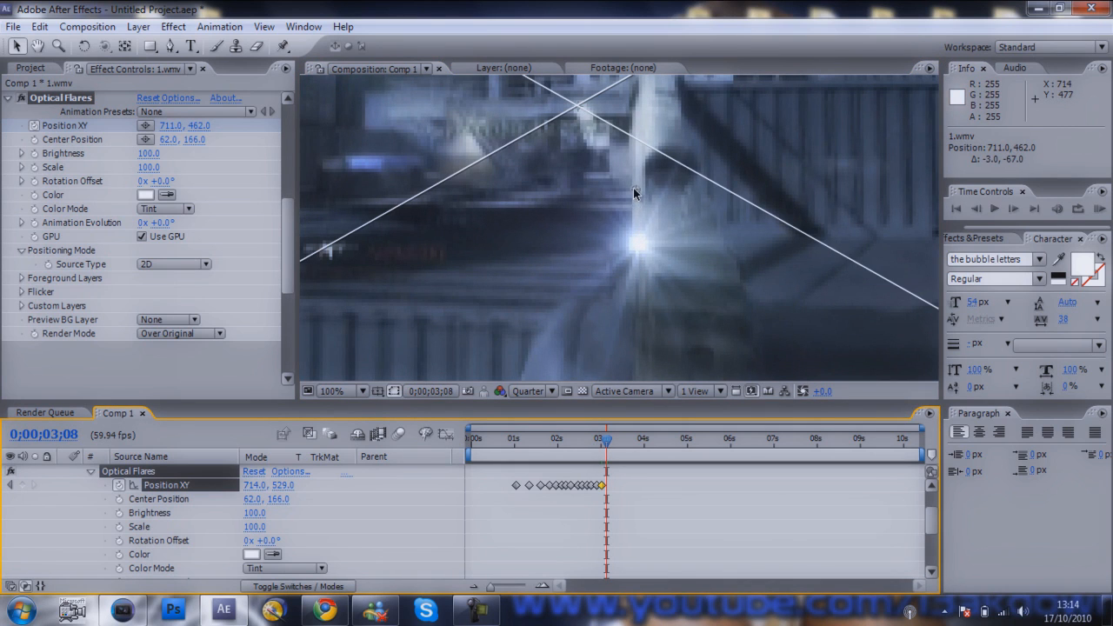
click(607, 441)
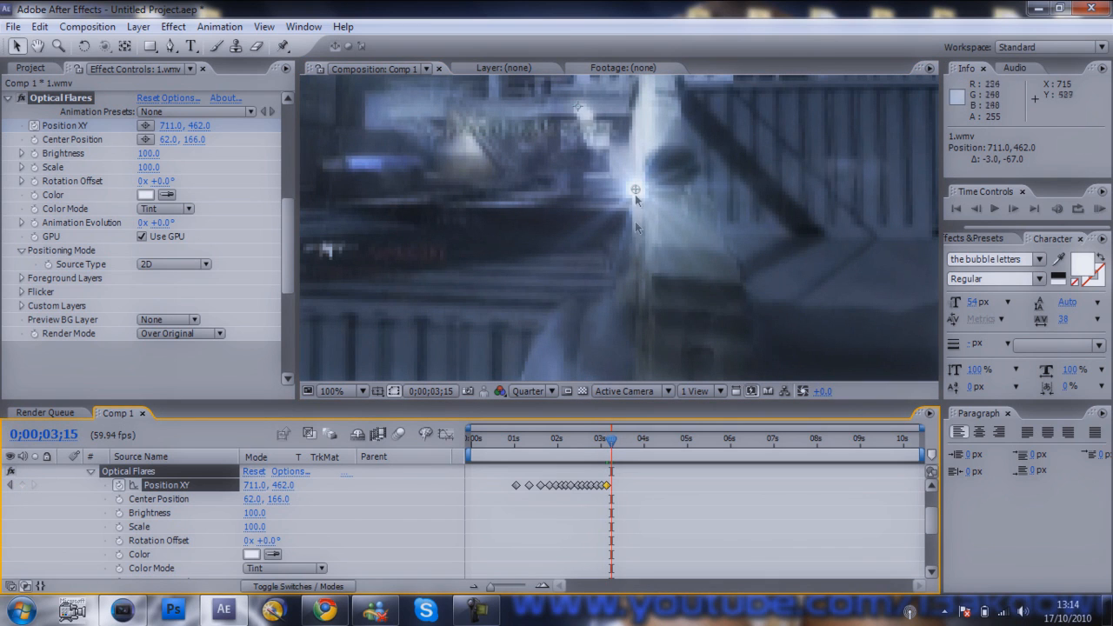
drag(635, 190, 635, 131)
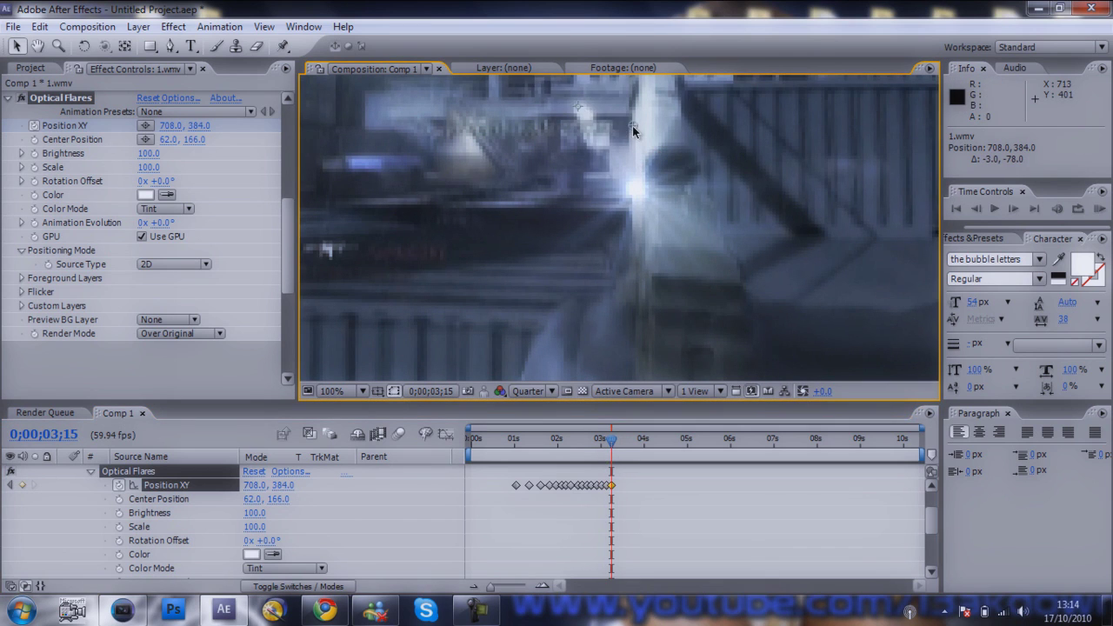
click(341, 389)
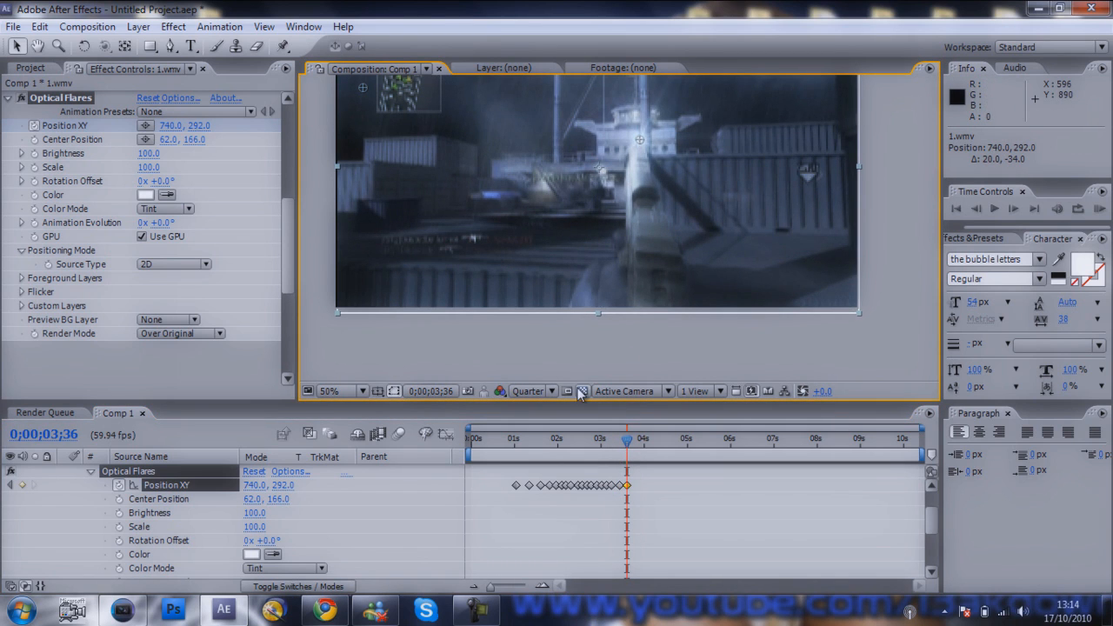
Add Comp 1 to the Render Queue and start the render.
click(87, 27)
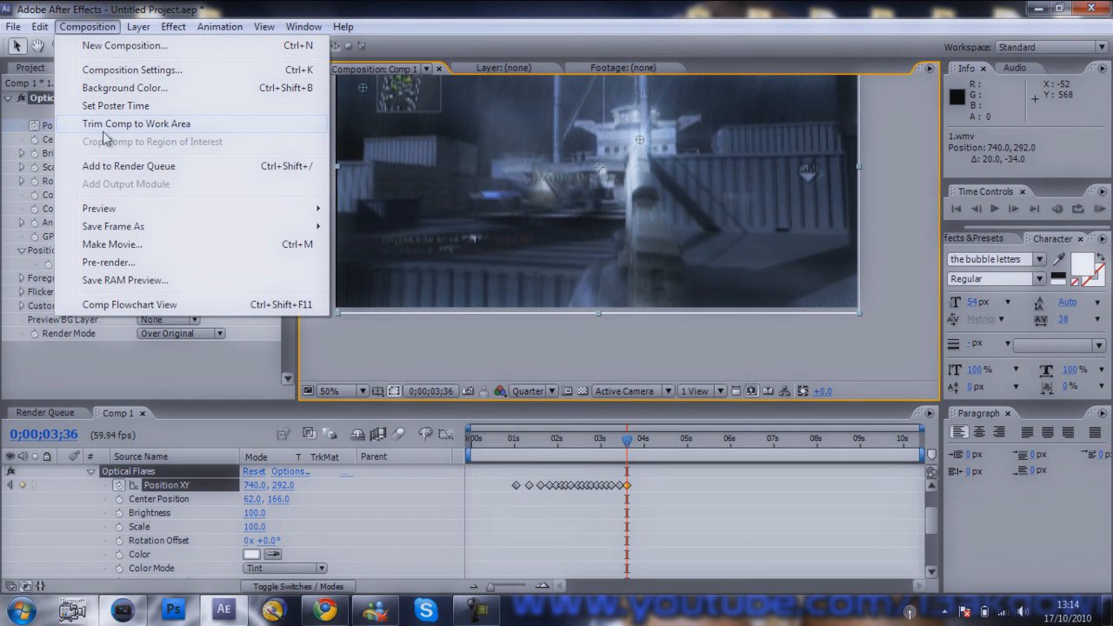
click(128, 165)
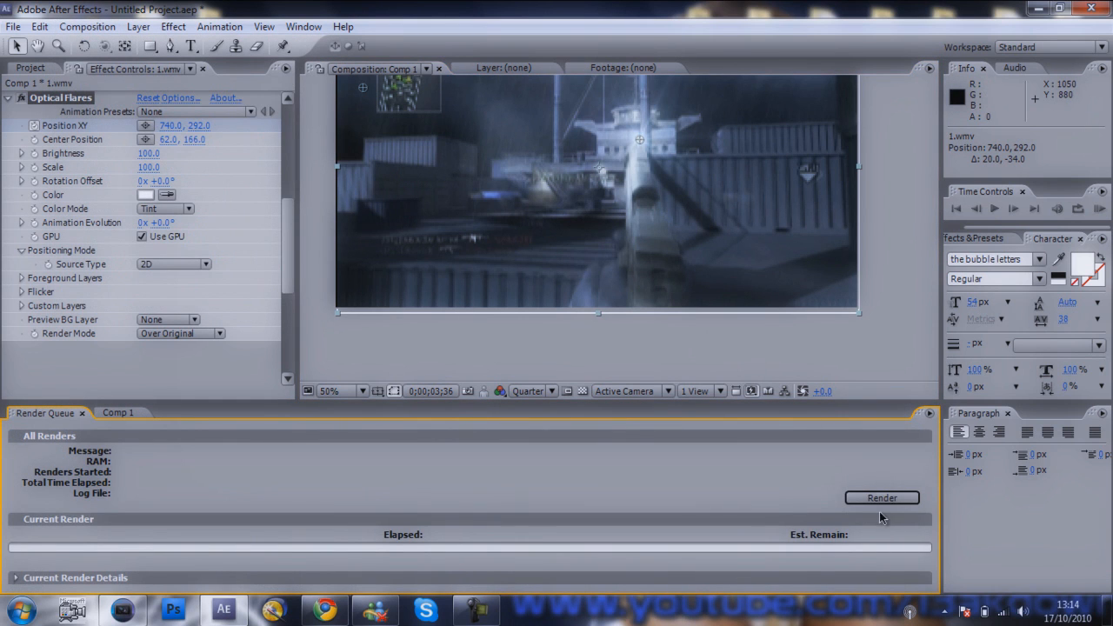
click(882, 497)
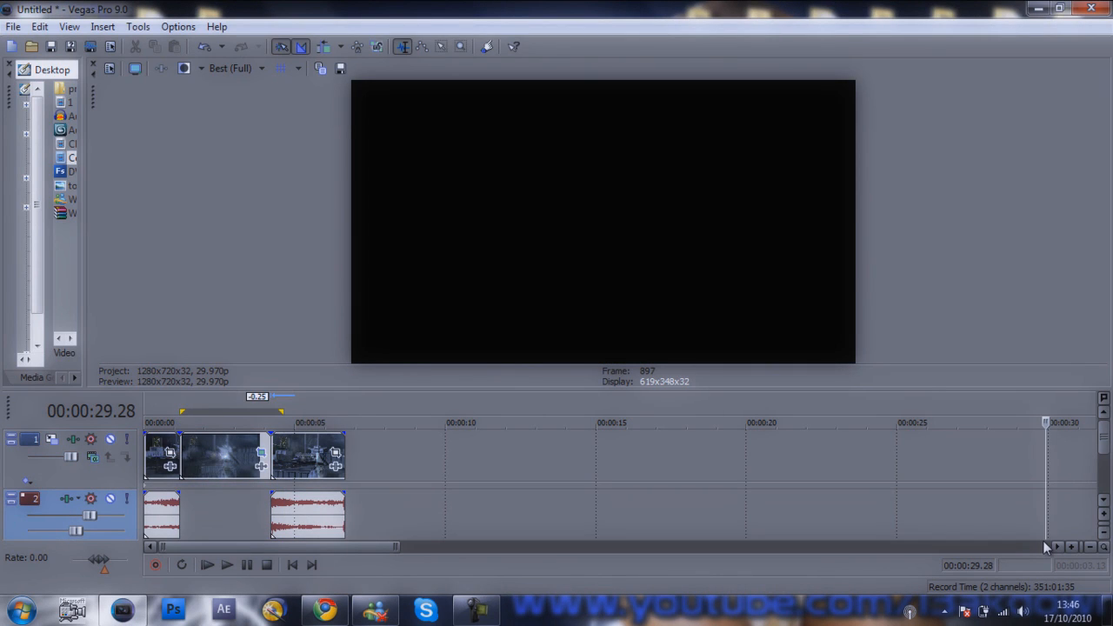
mouse_move(1047, 546)
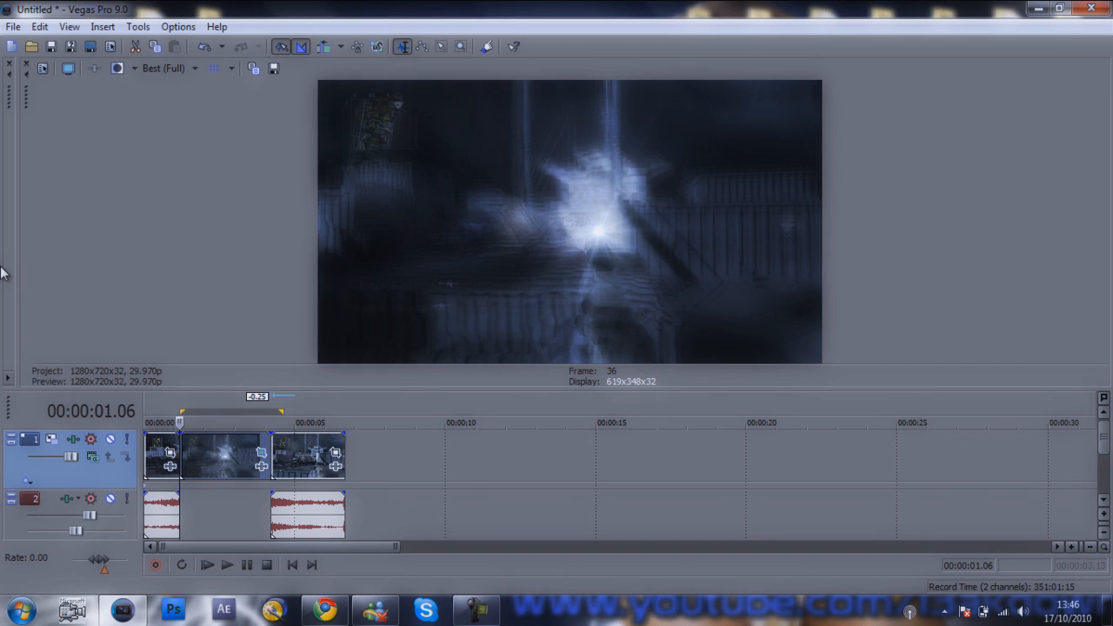
Return the cursor to the project start and set the loop region over the flare clips.
click(226, 563)
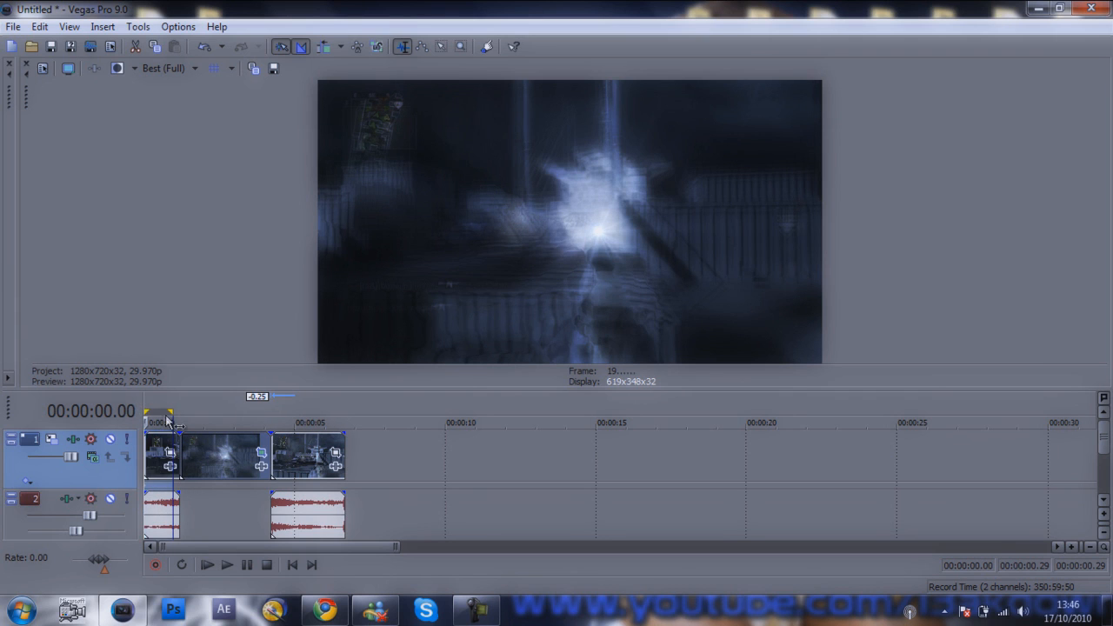
drag(160, 410, 346, 410)
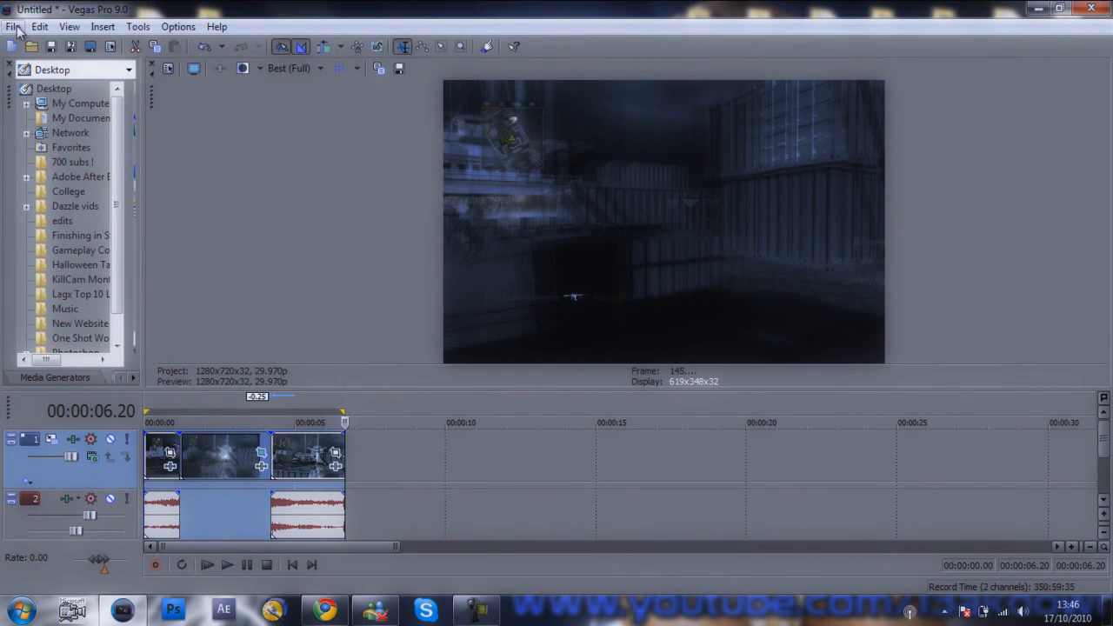
Bring up the Render As dialog with Windows Media Video HD 720p as output format.
click(14, 26)
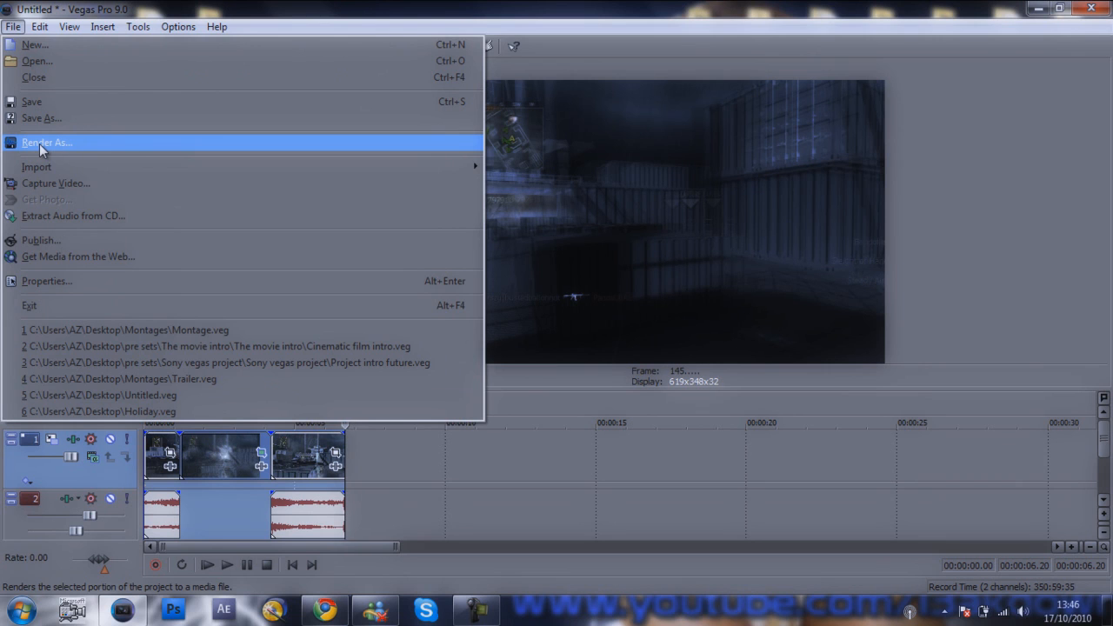
click(45, 142)
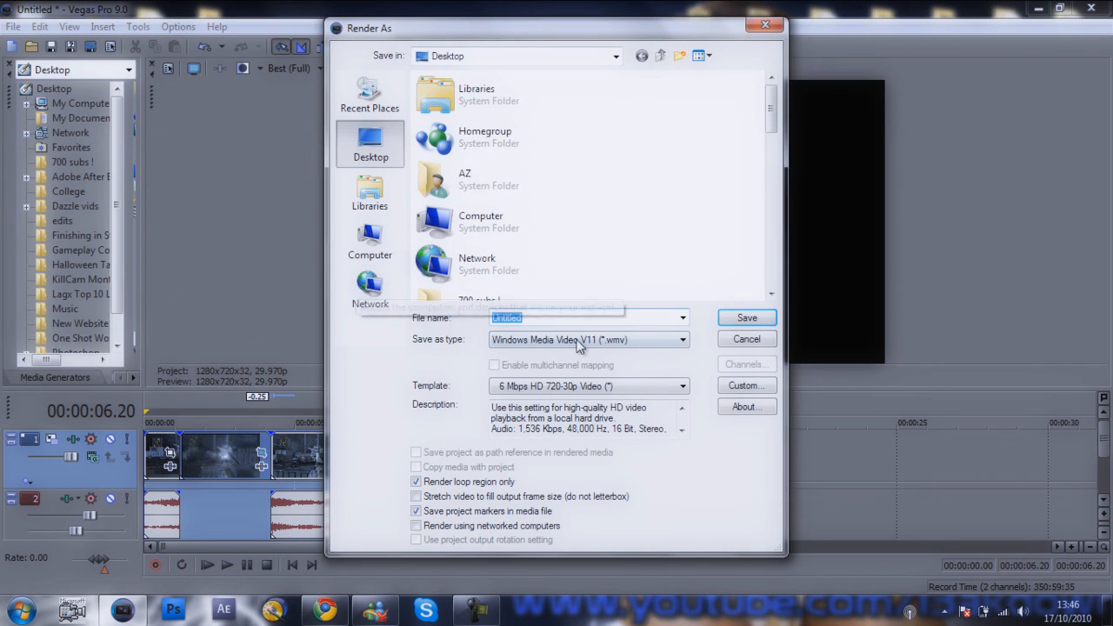